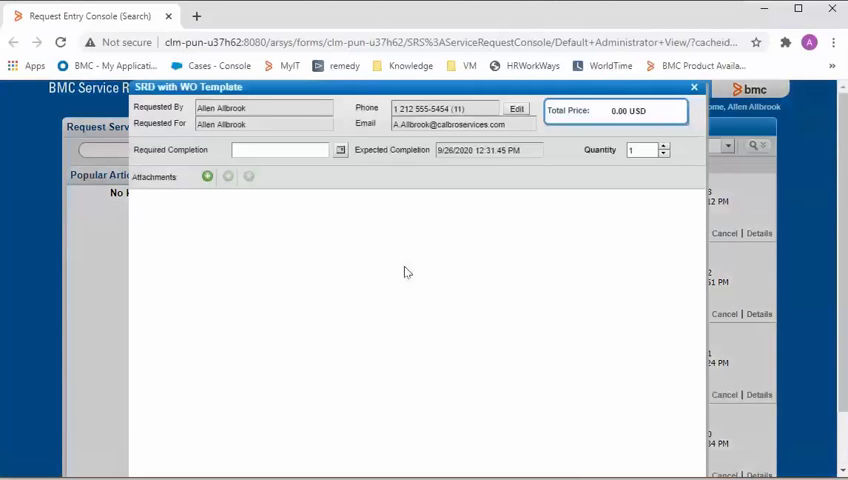
mouse_move(396, 260)
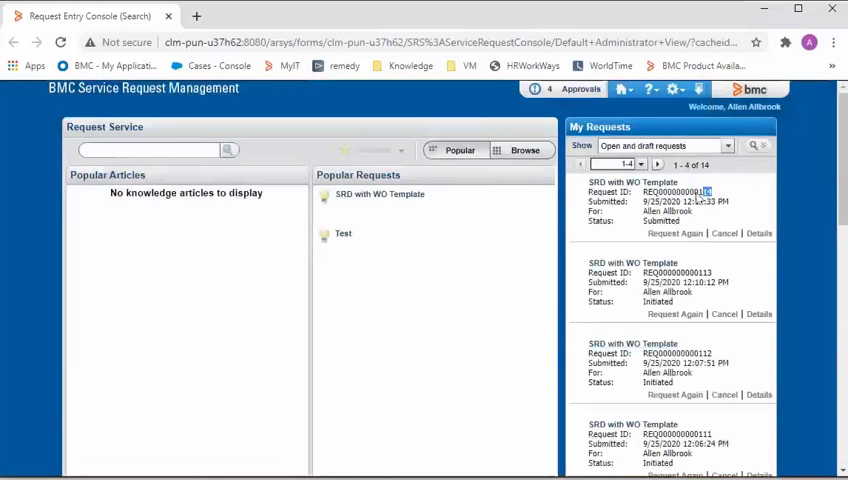
double_click(678, 191)
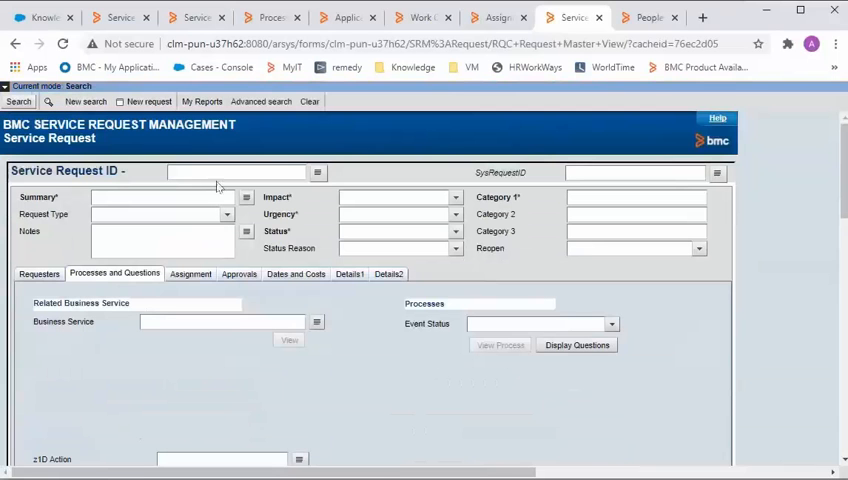
click(237, 172)
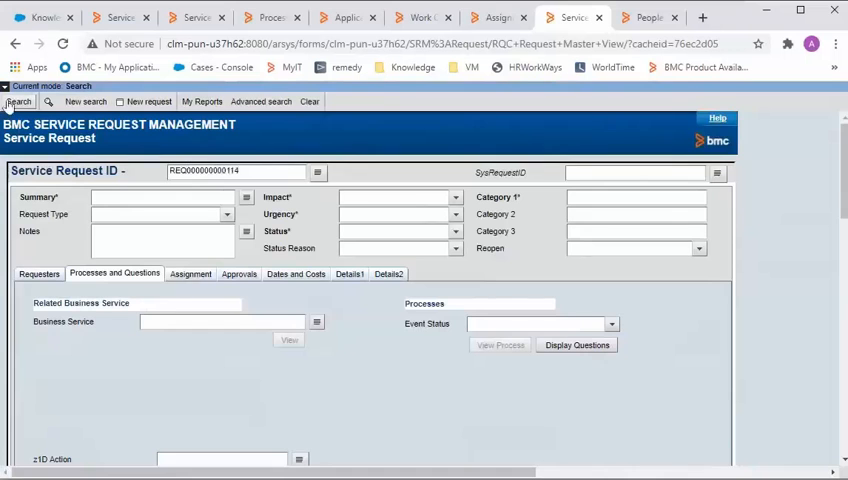
click(18, 100)
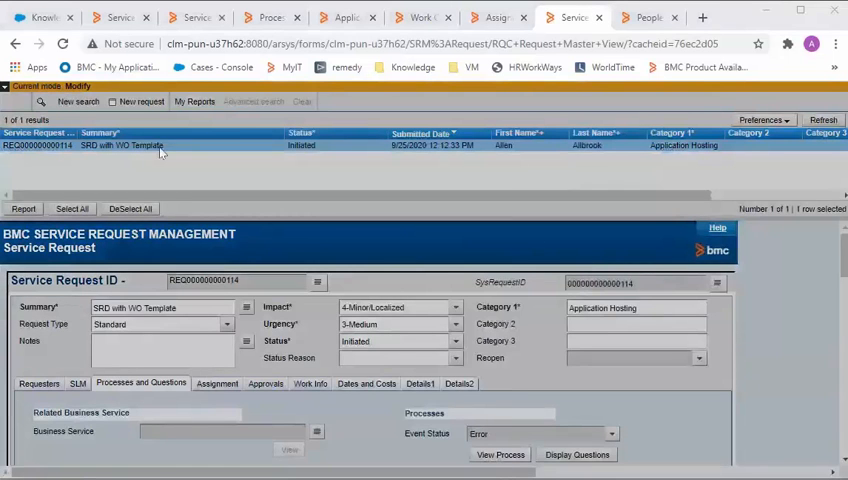
click(502, 454)
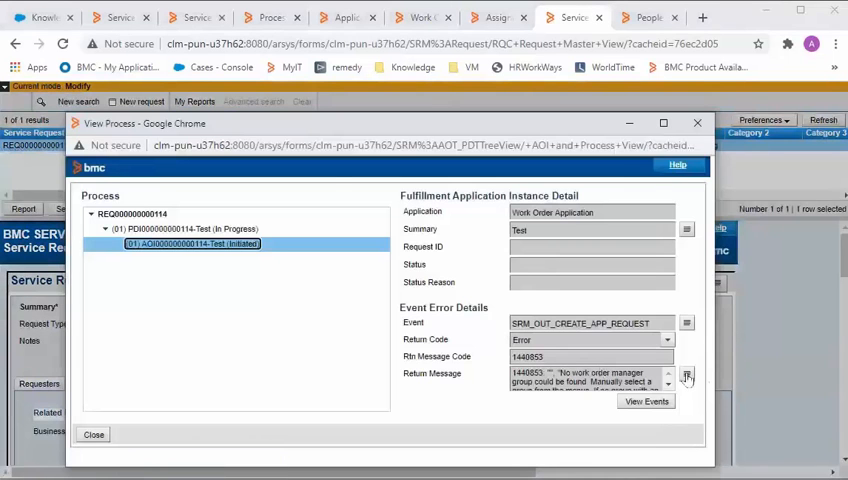
click(692, 376)
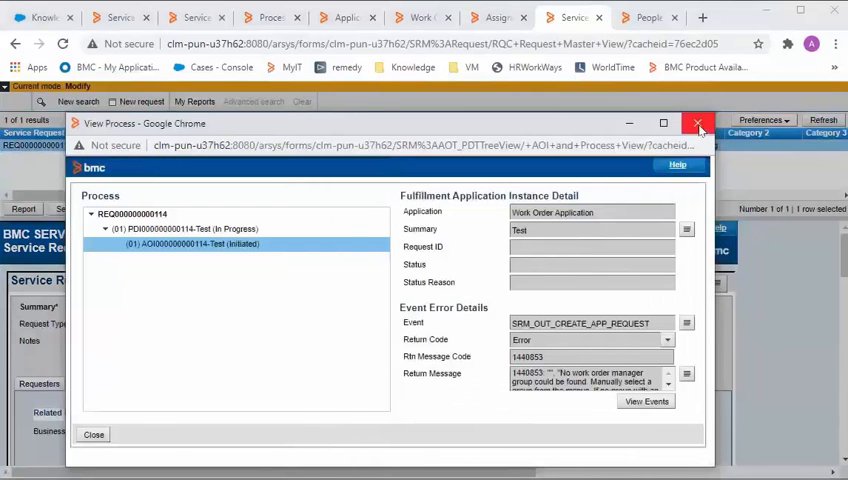
click(697, 122)
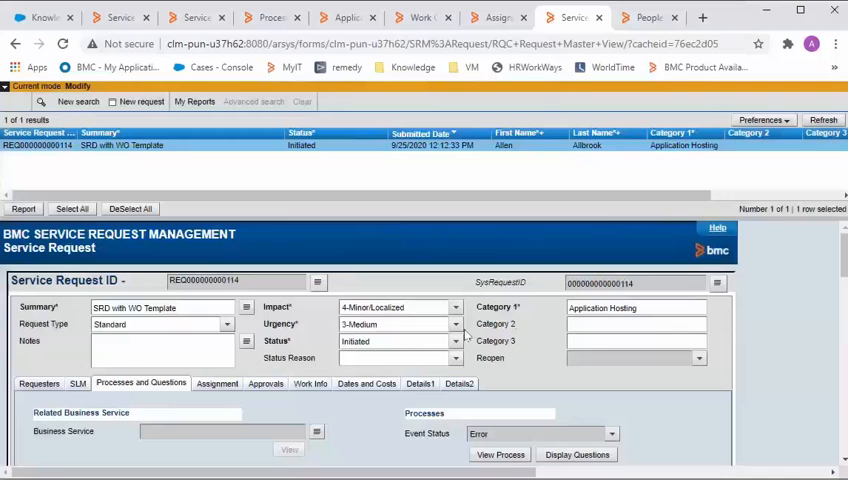
mouse_move(451, 330)
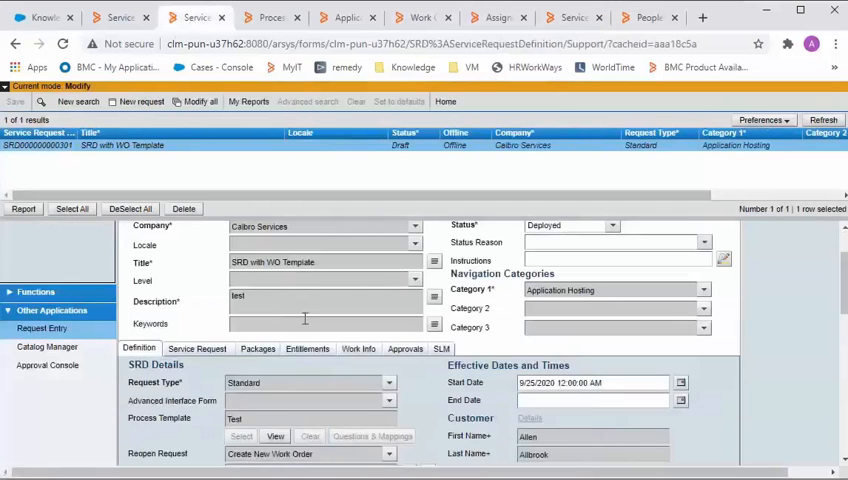
Step: Open the SRD's Test process template, then its Work Order Application object template
scroll(down, 3)
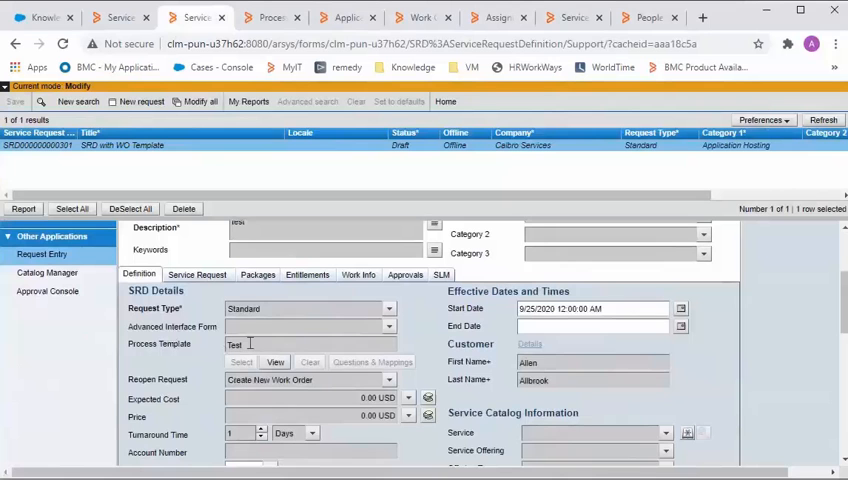
double_click(234, 343)
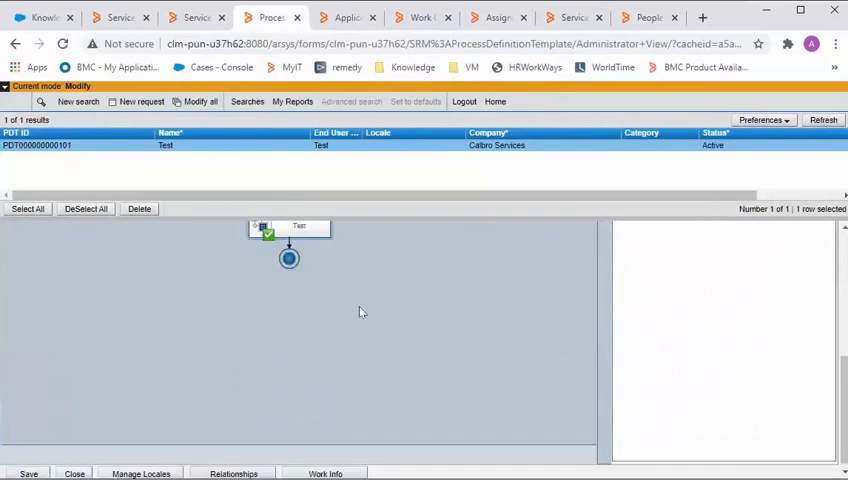
click(298, 228)
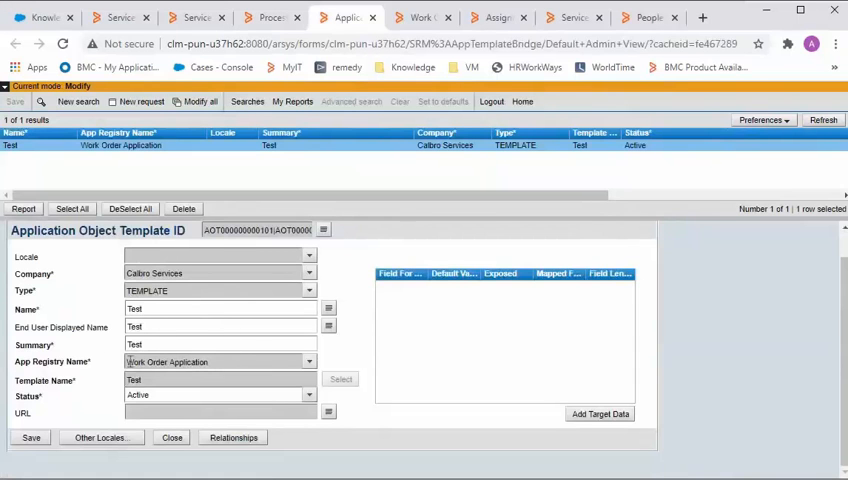
Step: Set the Test work order template's Request Manager to Calbro Services, IT Support, Service Desk
double_click(143, 380)
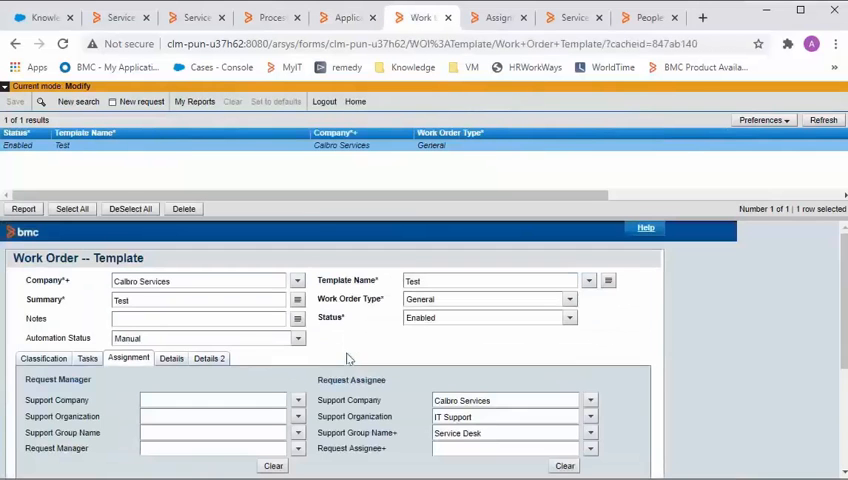
mouse_move(82, 330)
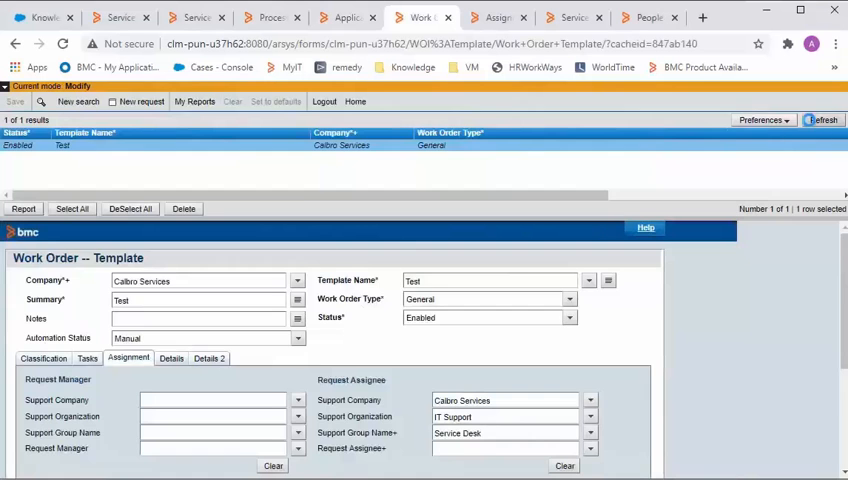
scroll(down, 3)
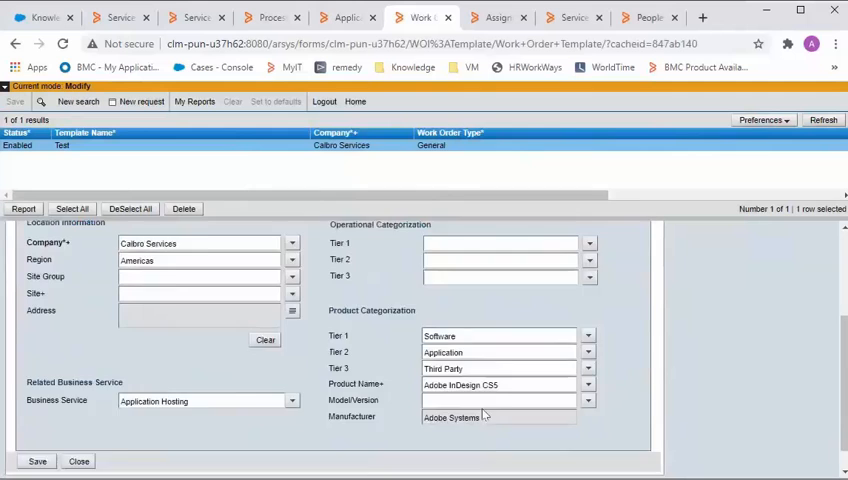
click(128, 247)
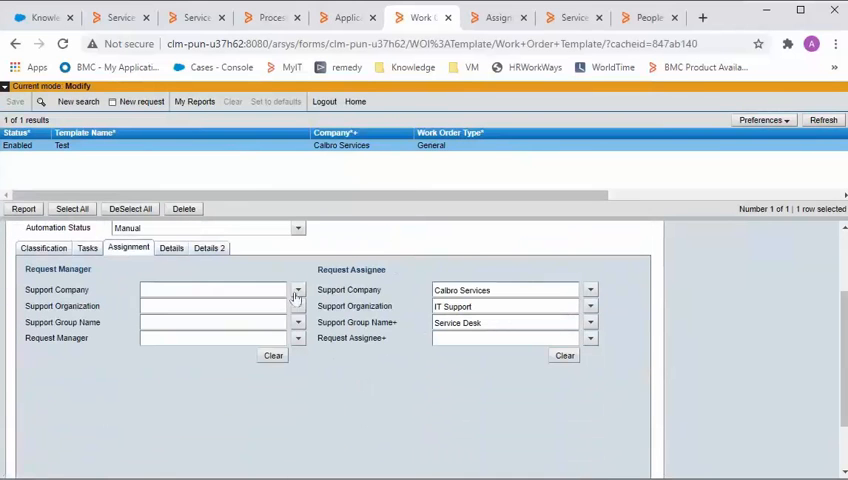
click(297, 290)
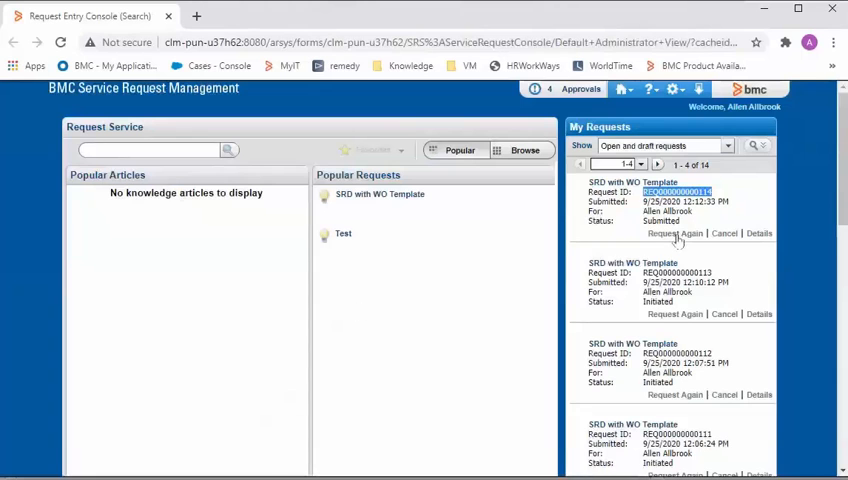
click(674, 233)
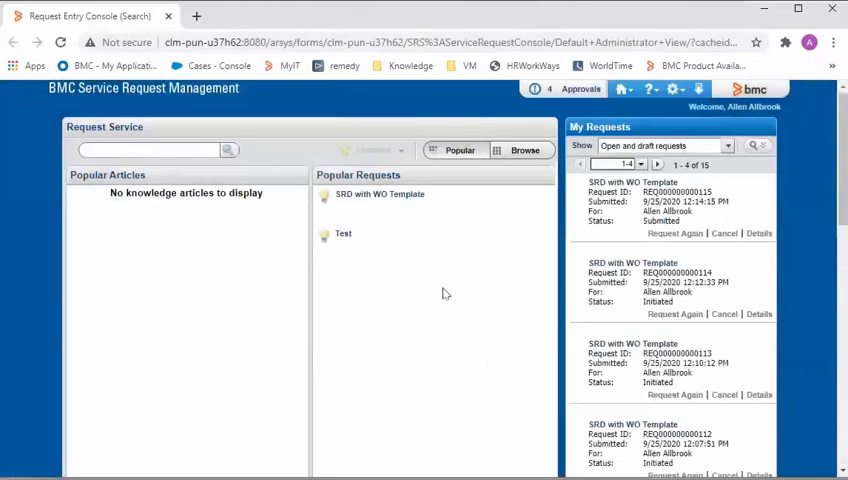
double_click(678, 191)
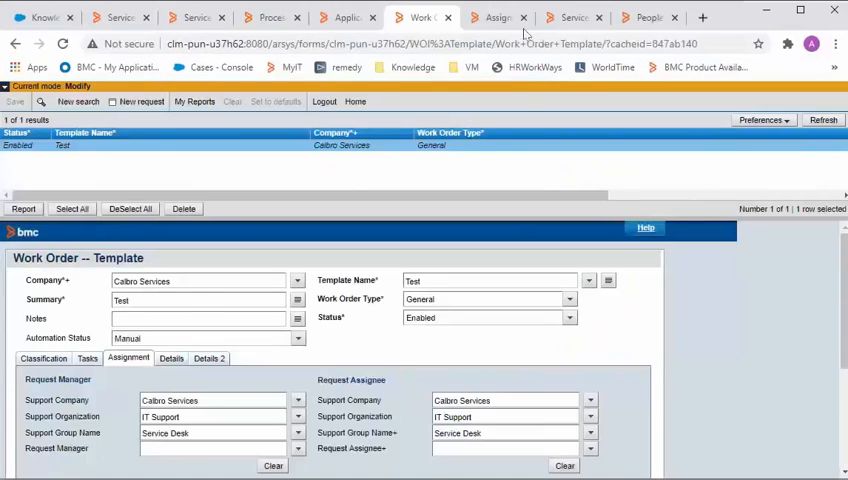
click(572, 18)
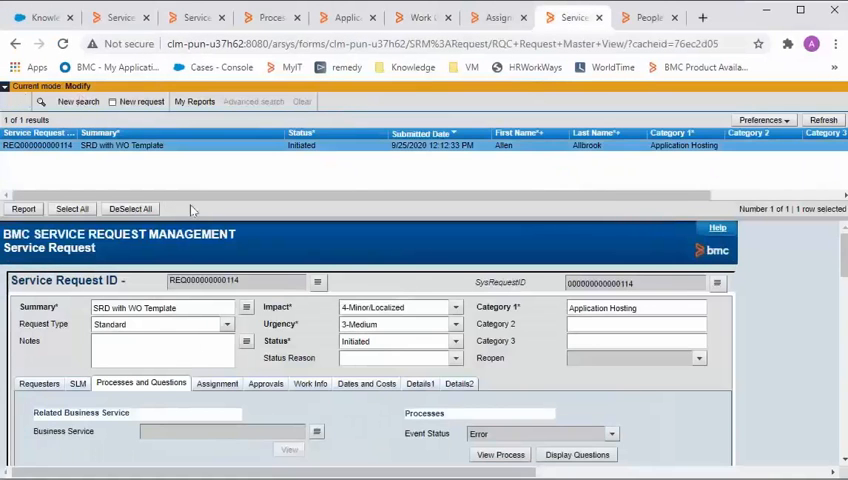
click(90, 100)
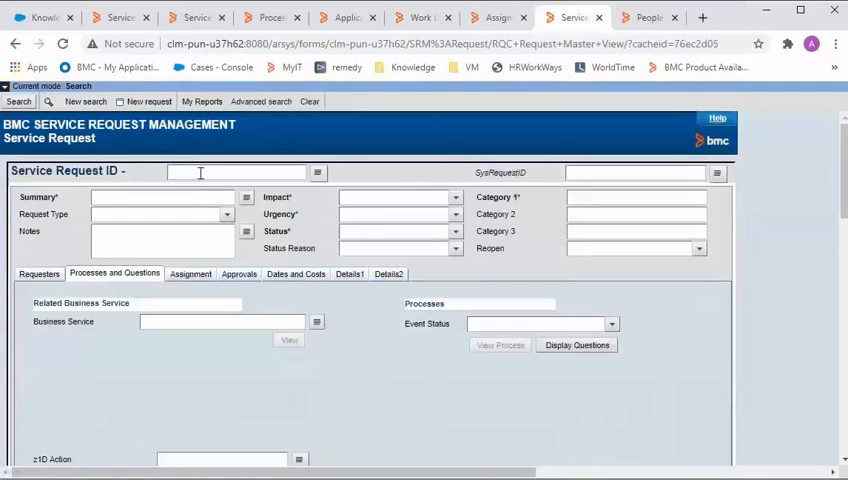
text(REQ000000000115)
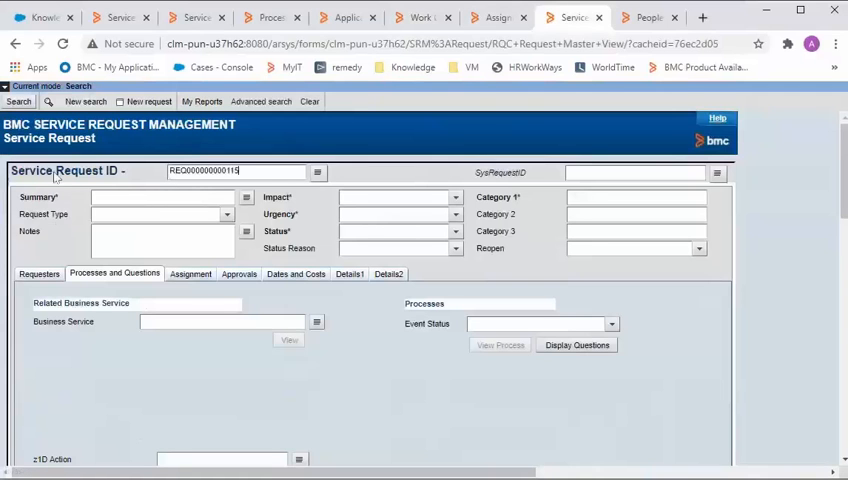
click(576, 344)
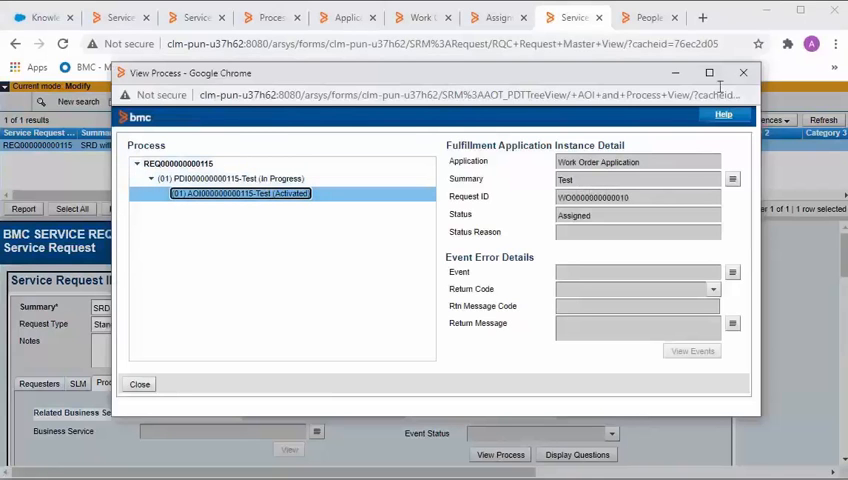
click(140, 383)
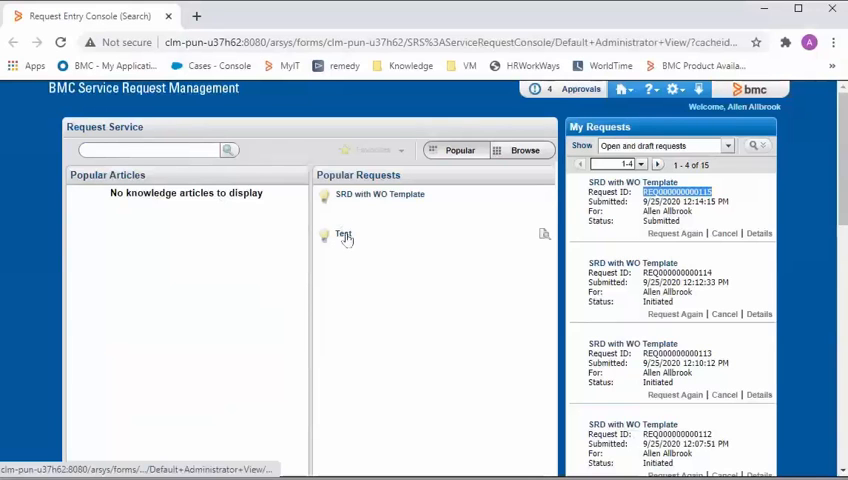
Step: Start a new request from the Test service offering
click(344, 234)
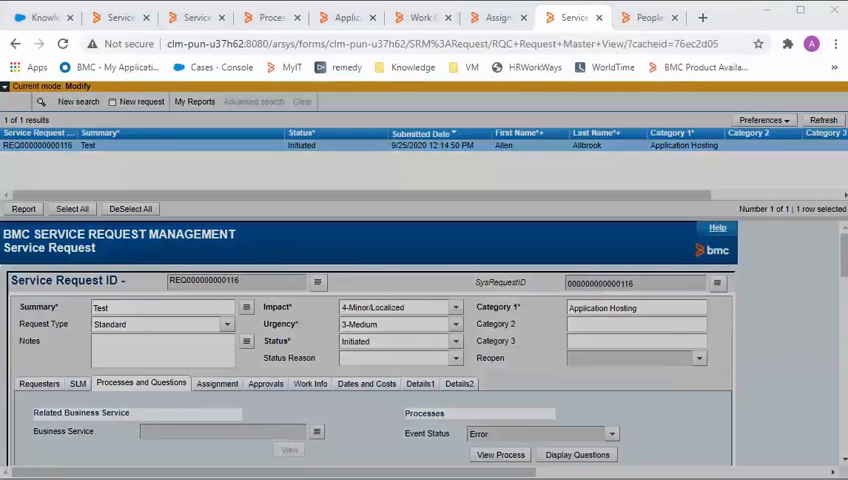
click(497, 454)
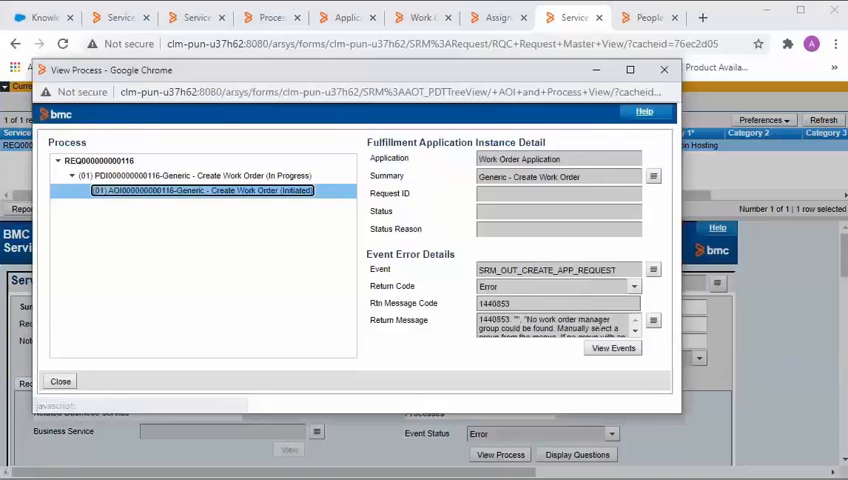
click(652, 320)
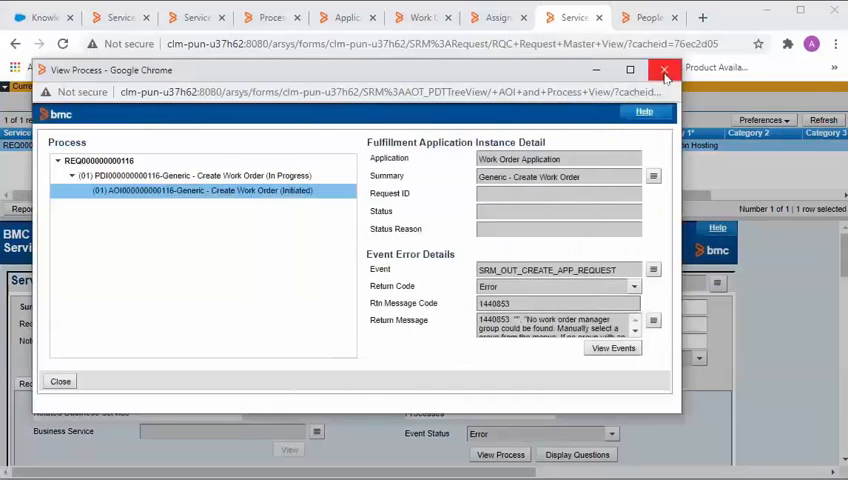
click(664, 68)
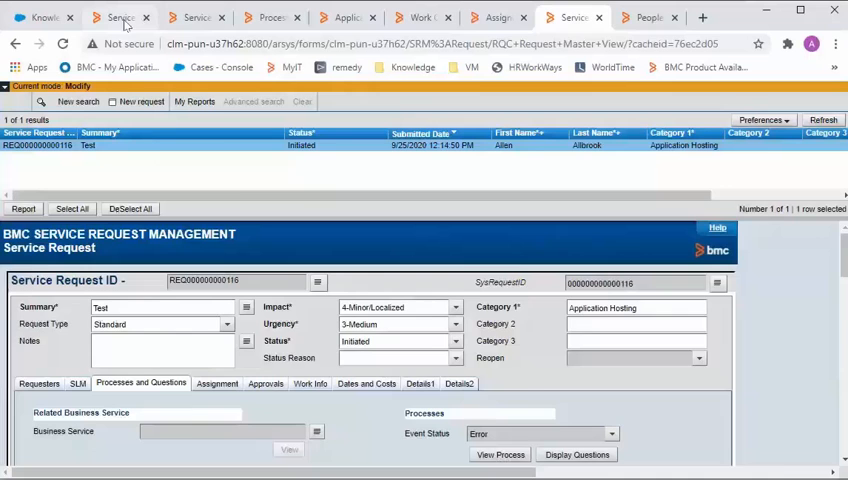
Step: Review the Test SRD's Generic - Create Work Order process definition
click(118, 19)
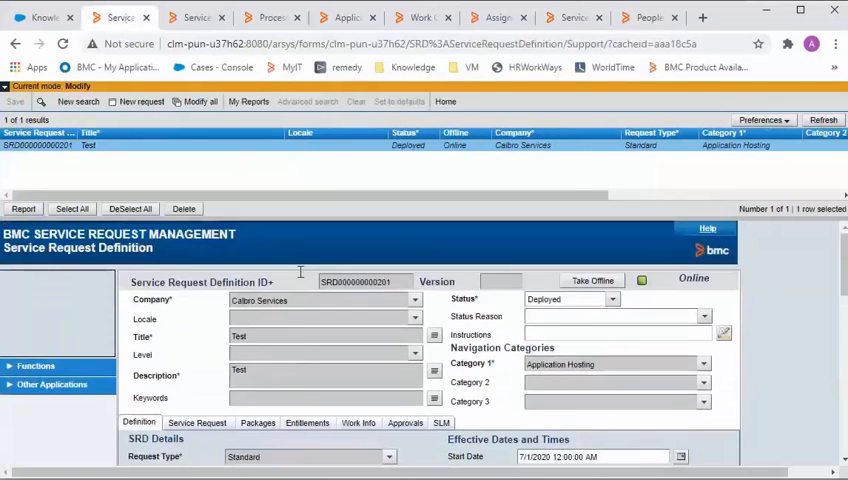
scroll(down, 3)
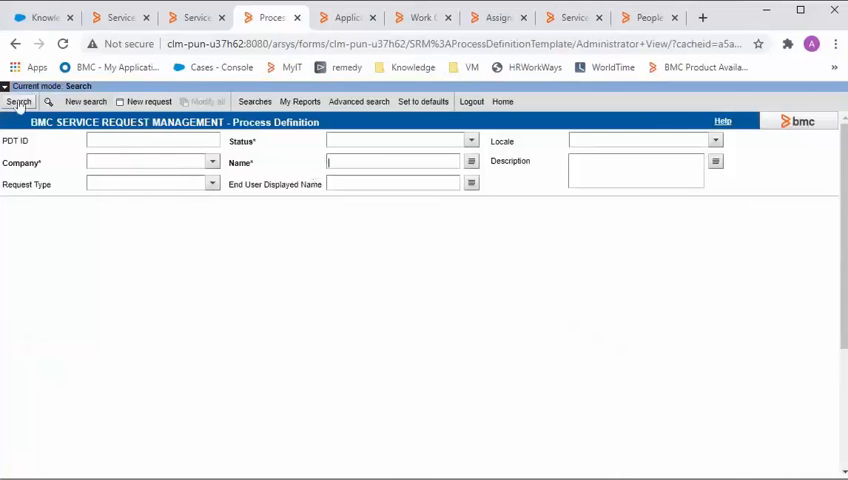
click(21, 107)
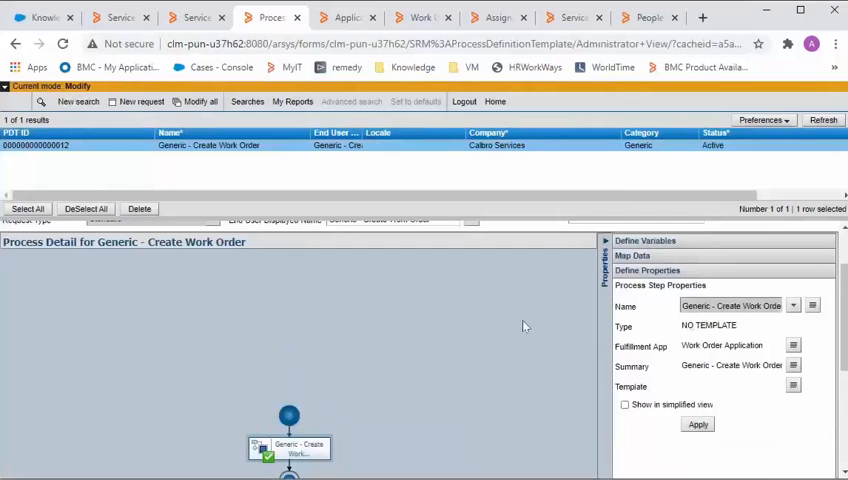
mouse_move(425, 318)
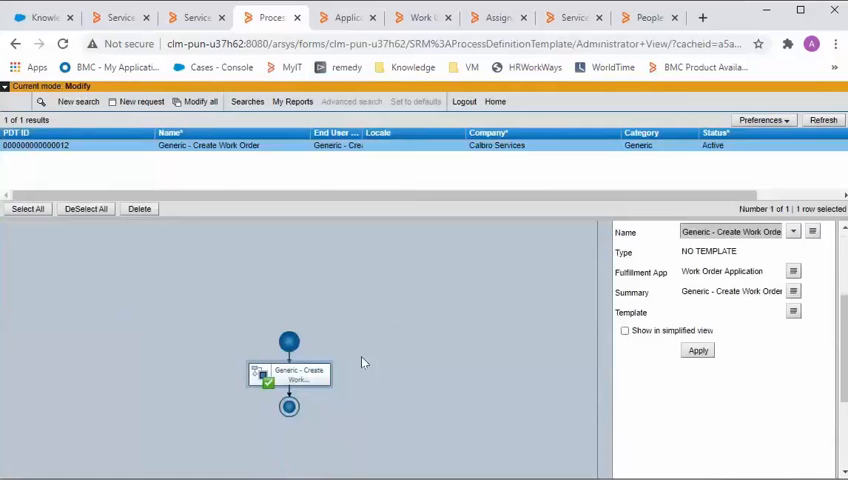
mouse_move(368, 346)
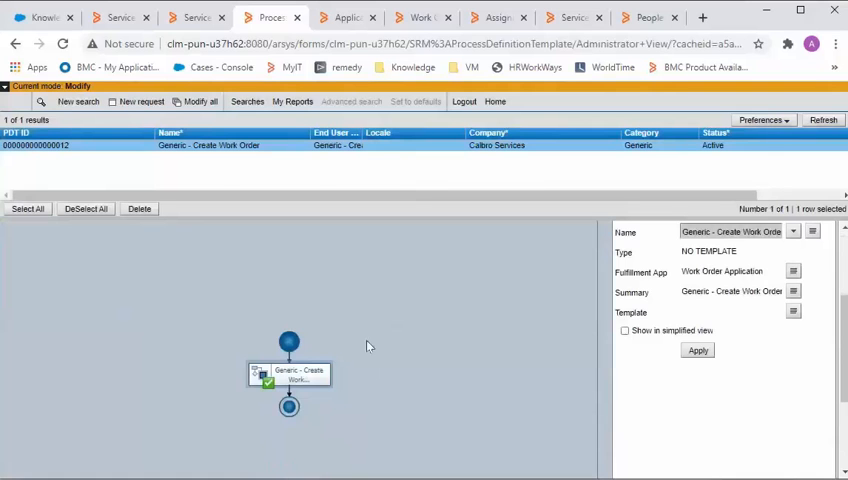
mouse_move(353, 337)
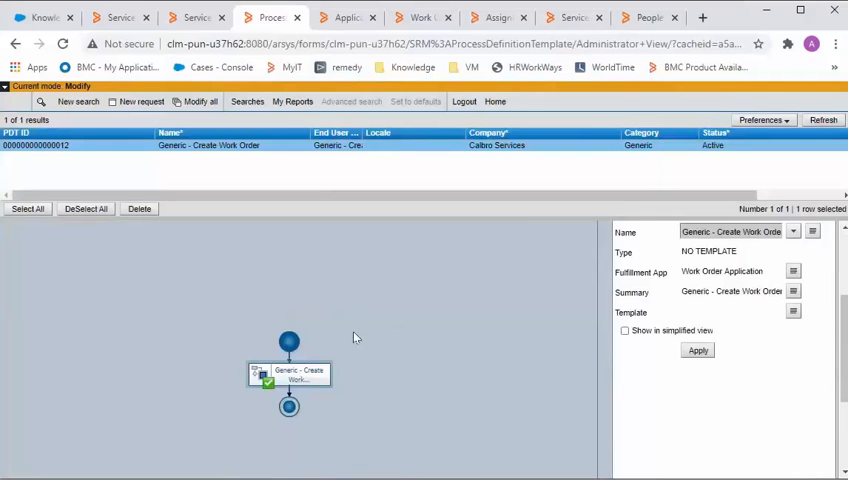
mouse_move(523, 101)
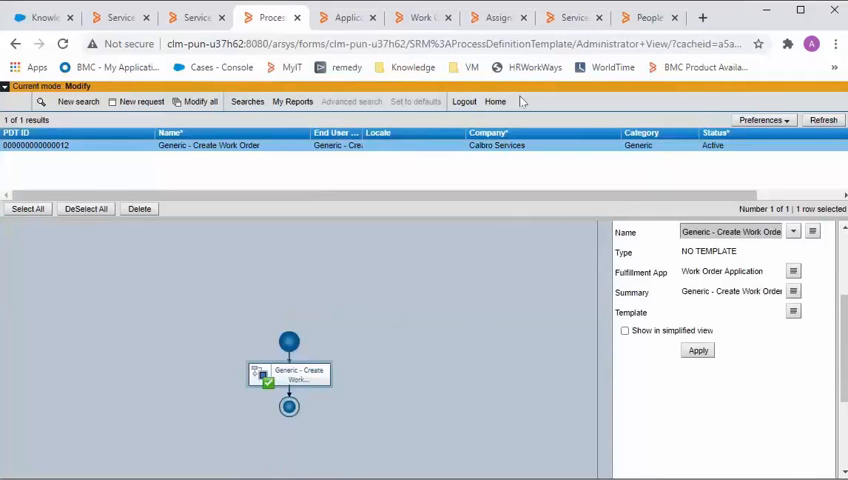
click(497, 17)
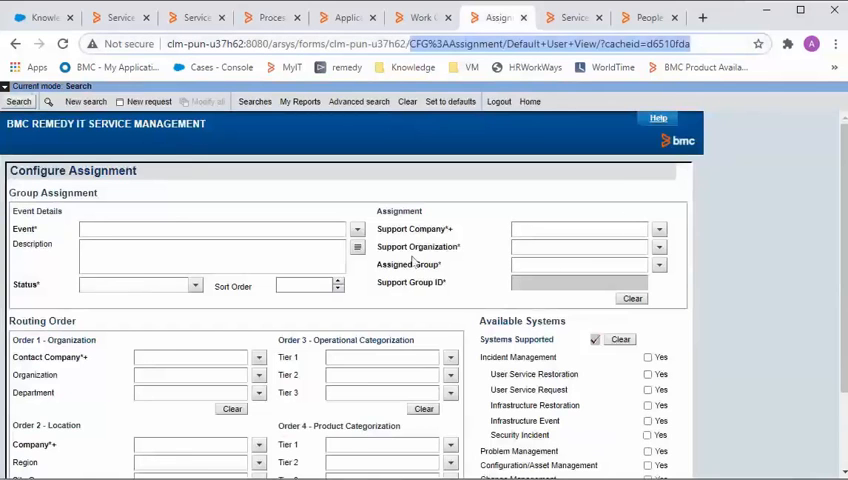
Step: Check the Work Order Manager assignment rule is Enabled for Calbro Services IT Support Service Desk
click(356, 229)
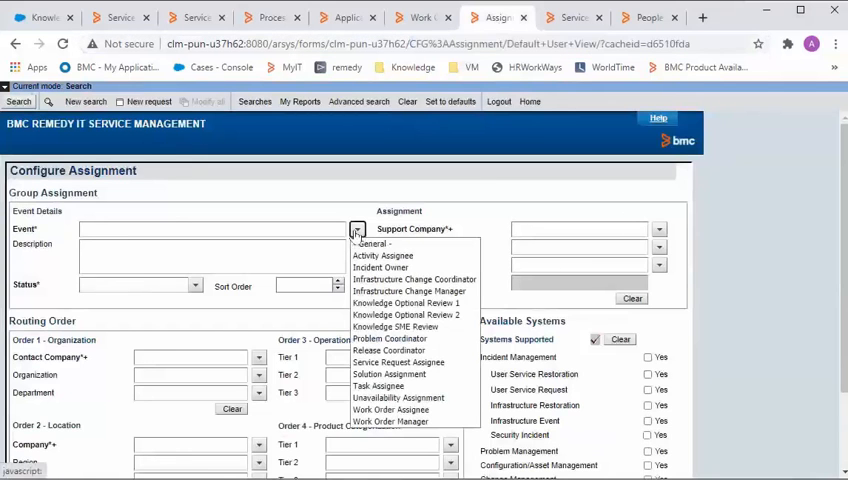
click(395, 410)
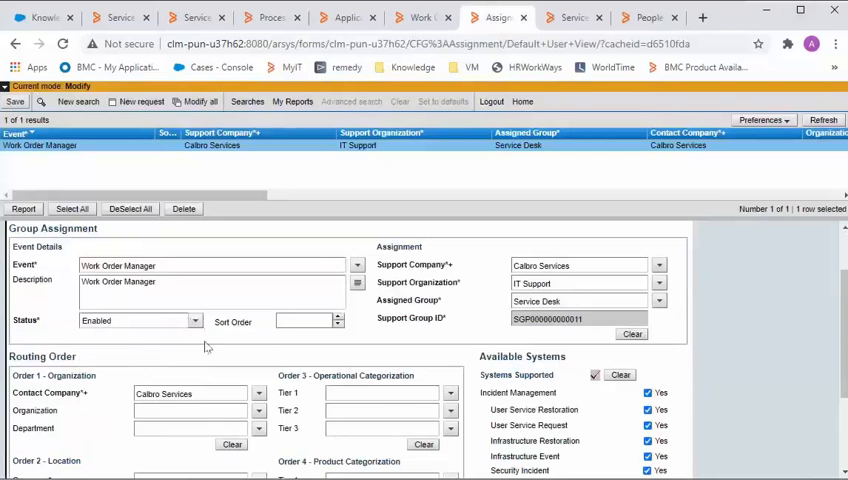
scroll(down, 3)
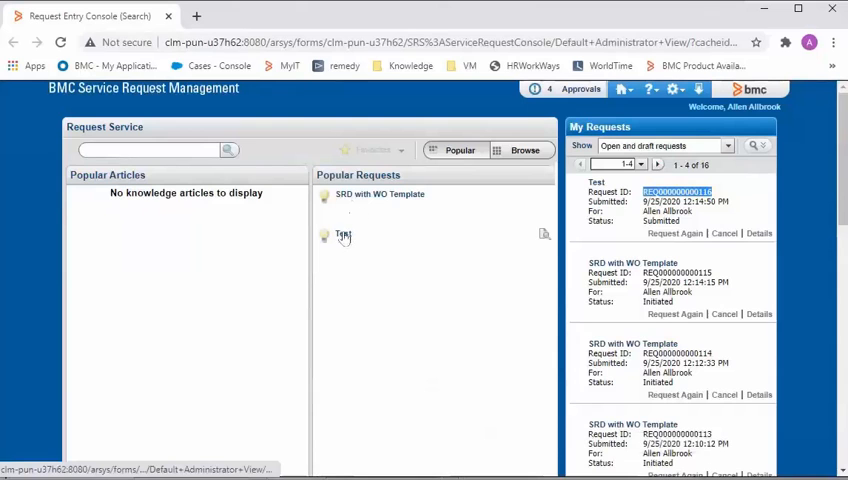
Step: Submit a new request from the Test popular offering
click(342, 236)
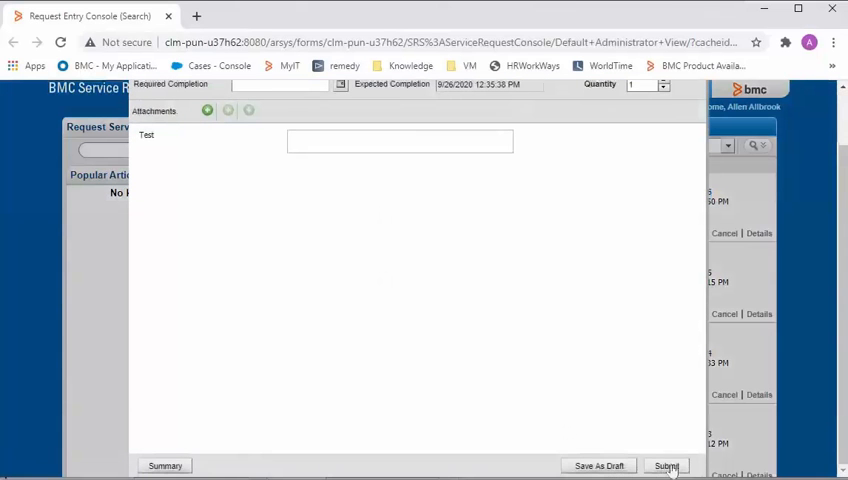
click(668, 466)
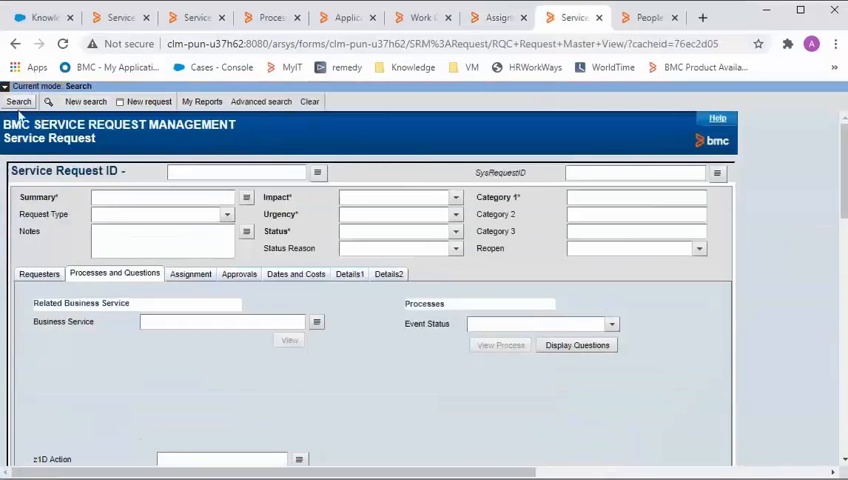
click(16, 101)
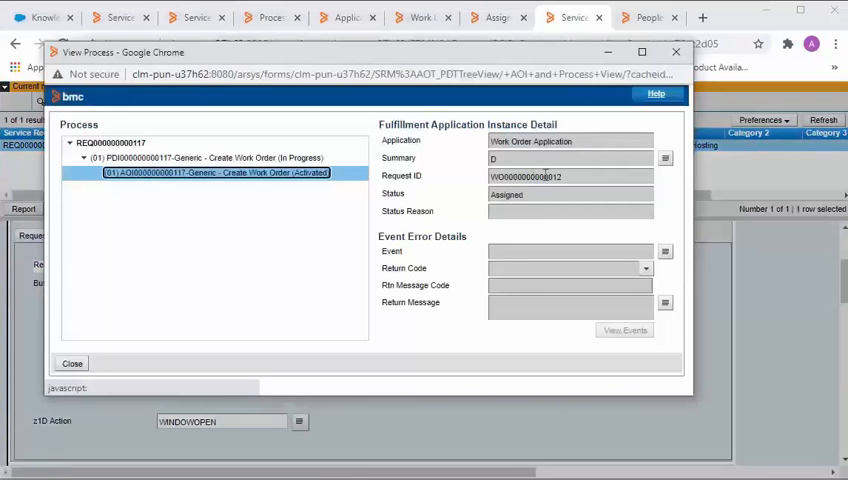
mouse_move(676, 51)
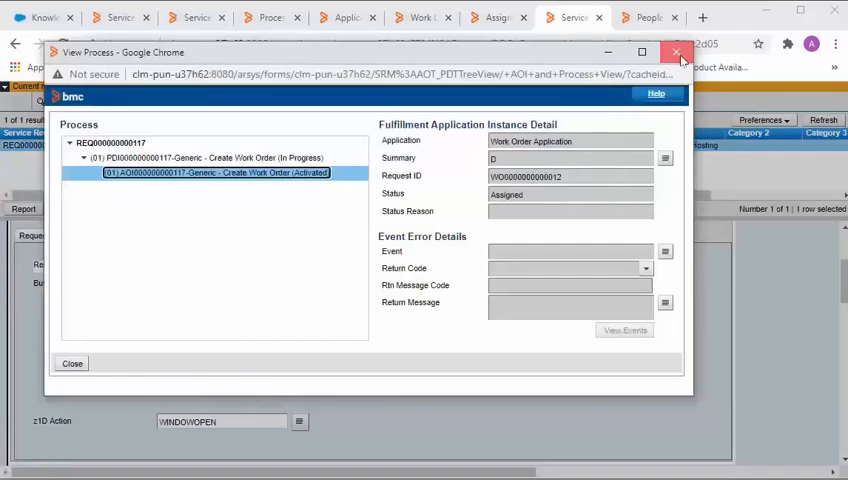